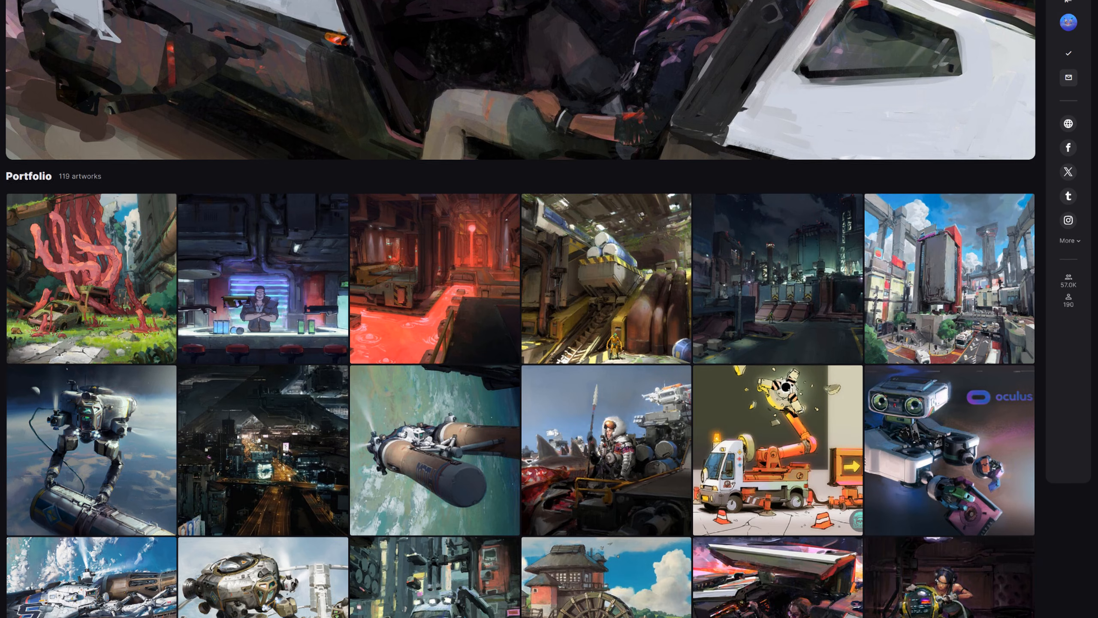
Browse the 119-artwork ArtStation portfolio, then move on to the rock sculpt and canopy scene
scroll(down, 3)
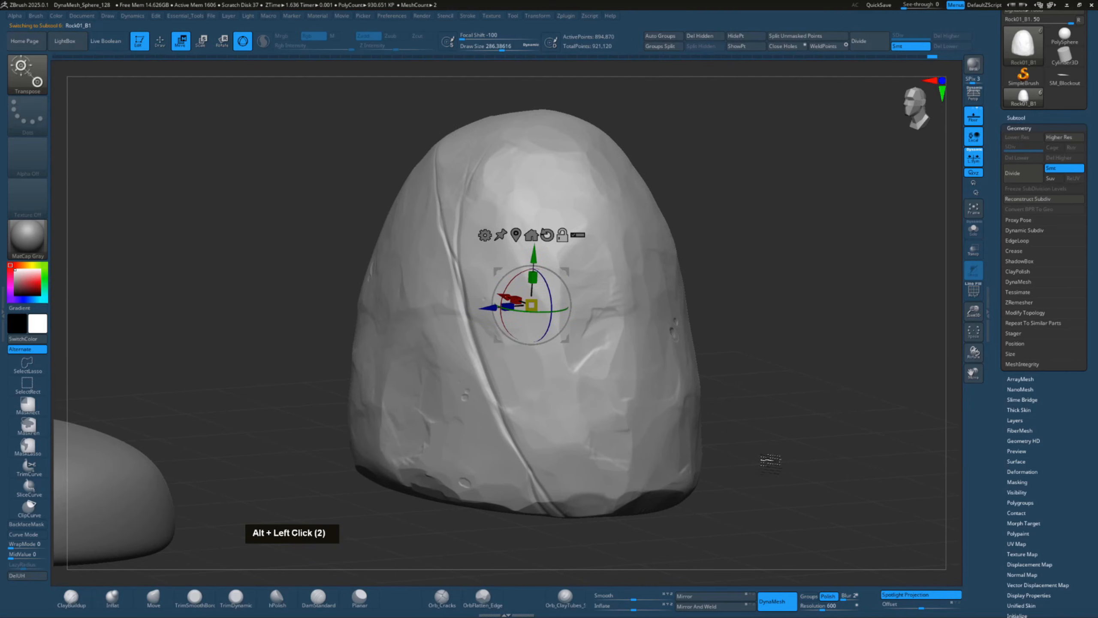
click(1017, 271)
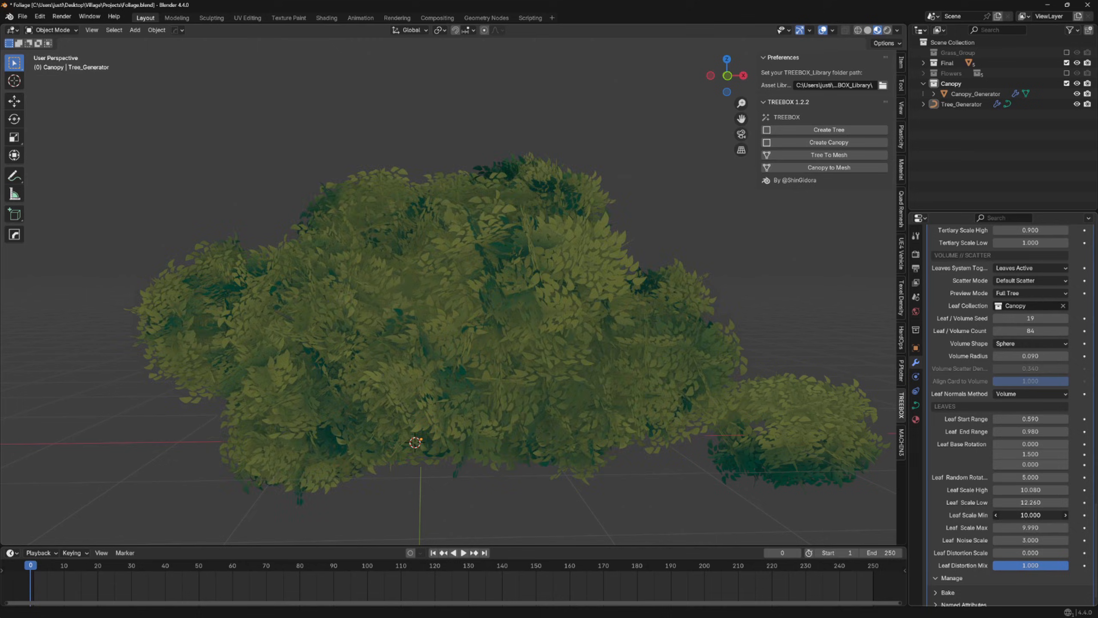
Set the Treebox Leaf Volume Seed to 22 and adjust the leaf ranges for a fuller crown
scroll(down, 3)
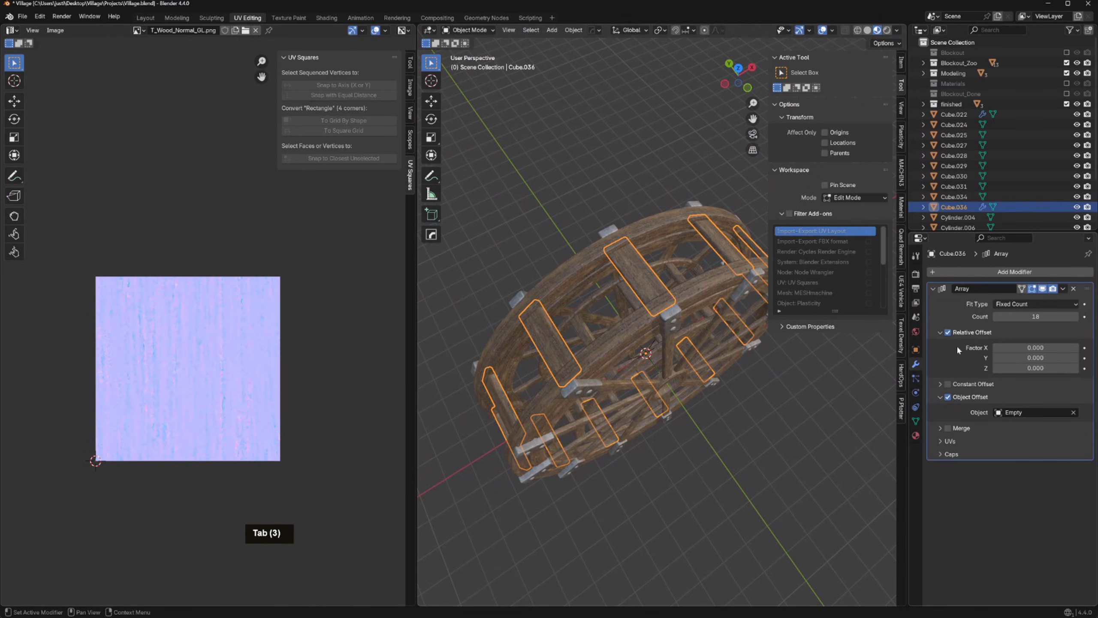
click(1035, 316)
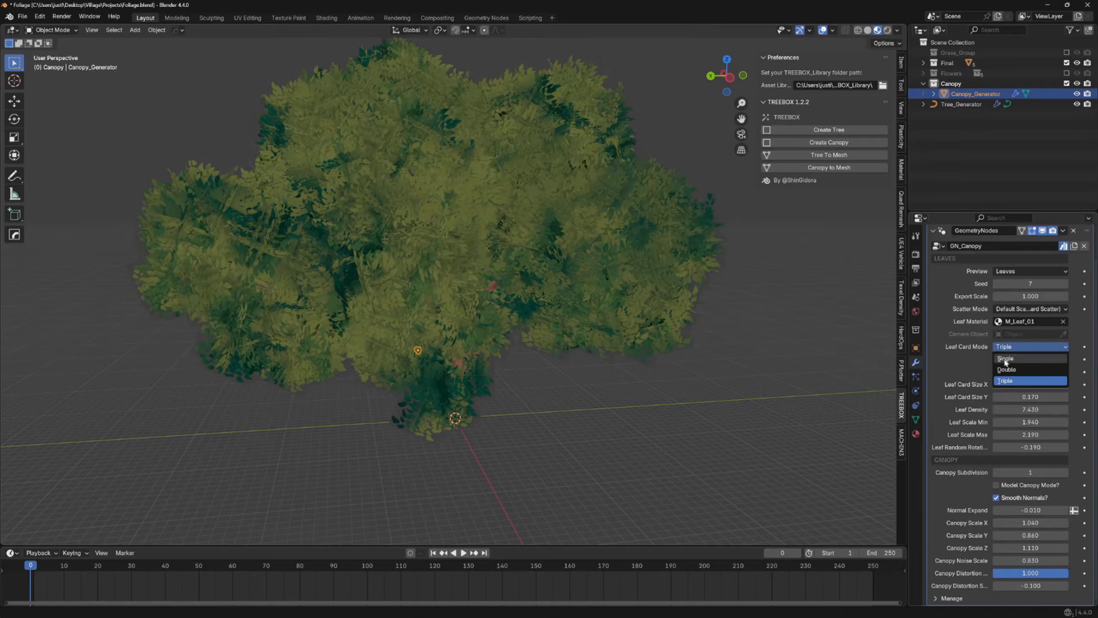
click(961, 105)
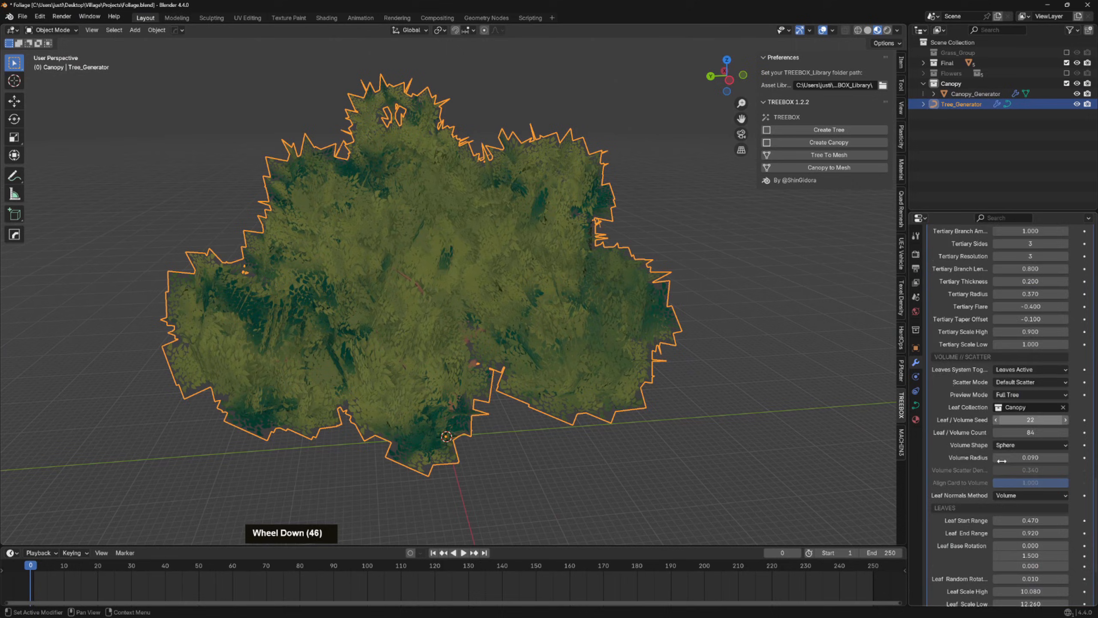